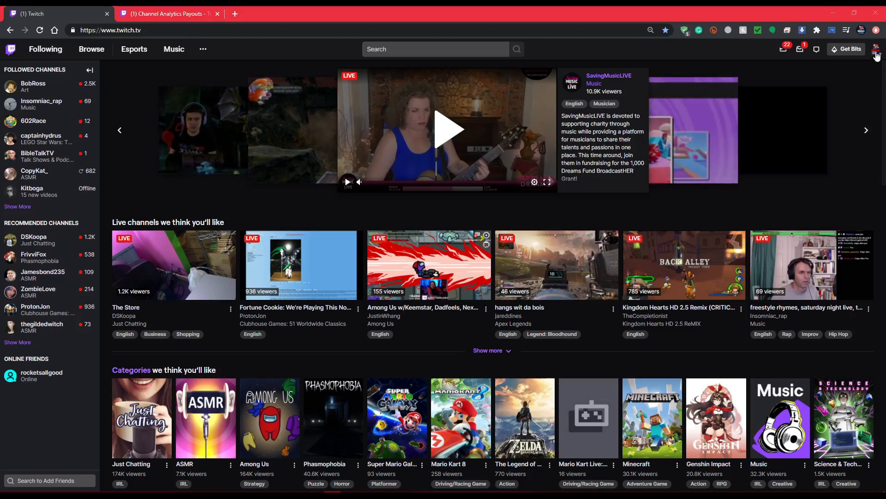
pyautogui.moveTo(735, 12)
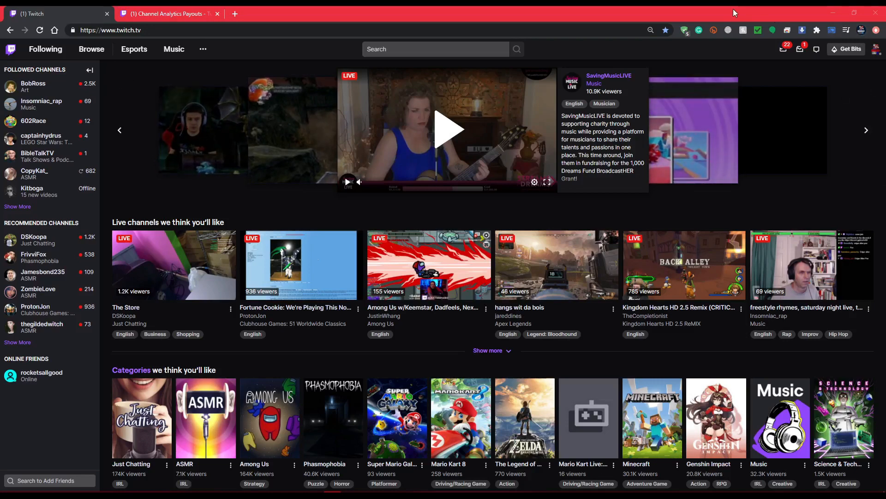
pyautogui.moveTo(701, 49)
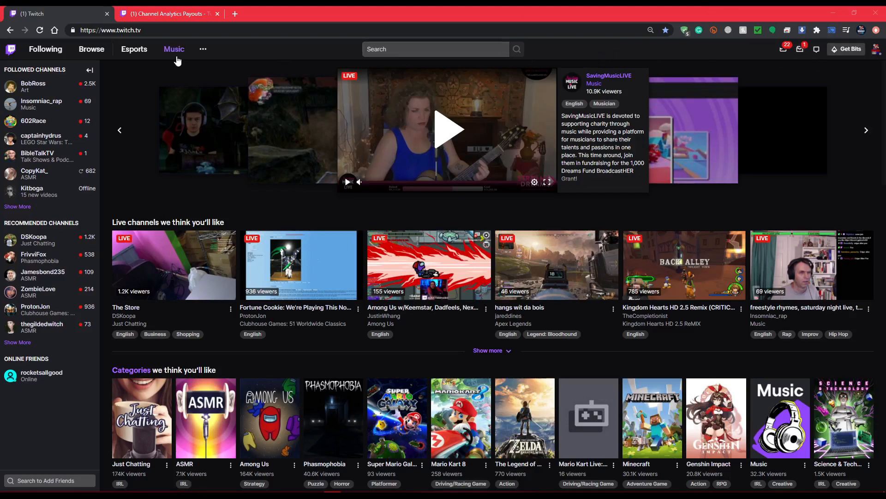
# Open the account dropdown from the profile avatar on the Twitch home page.
pyautogui.click(879, 49)
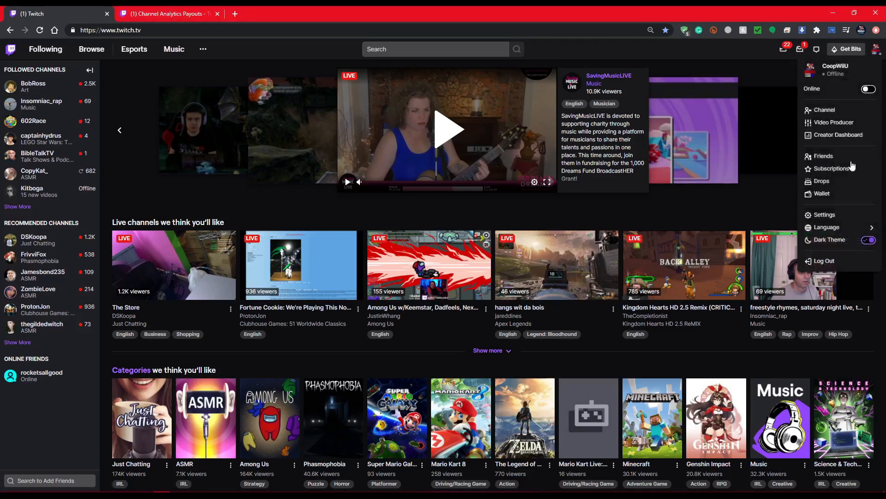
pyautogui.moveTo(838, 134)
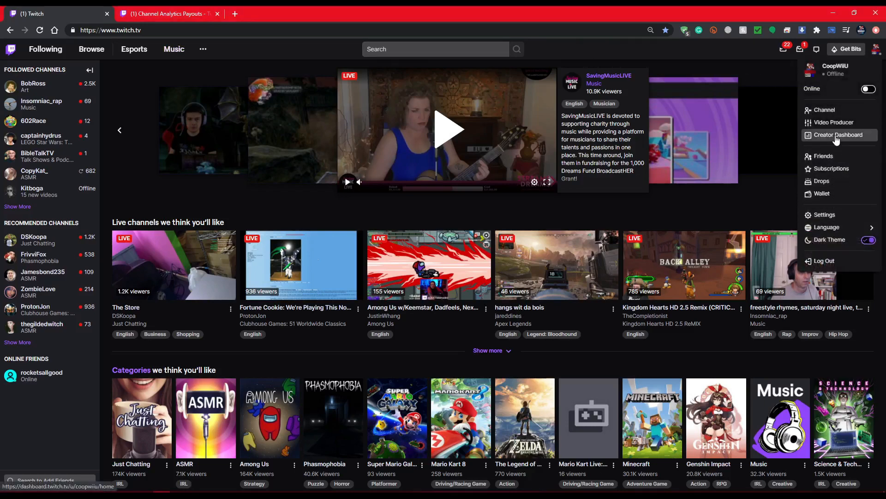
# Open the Creator Dashboard's Stream Manager from the account dropdown.
pyautogui.click(838, 135)
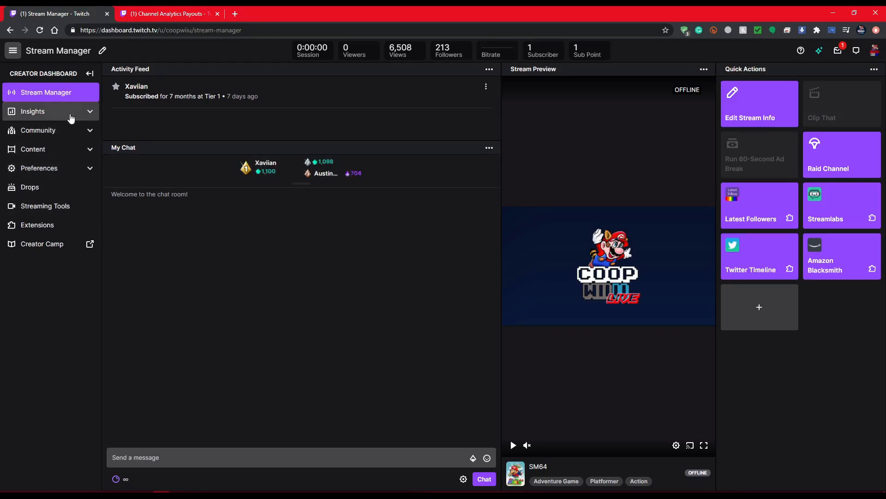
# Set the Channel Analytics start date to July 1, 2017 in the date range picker.
pyautogui.click(32, 112)
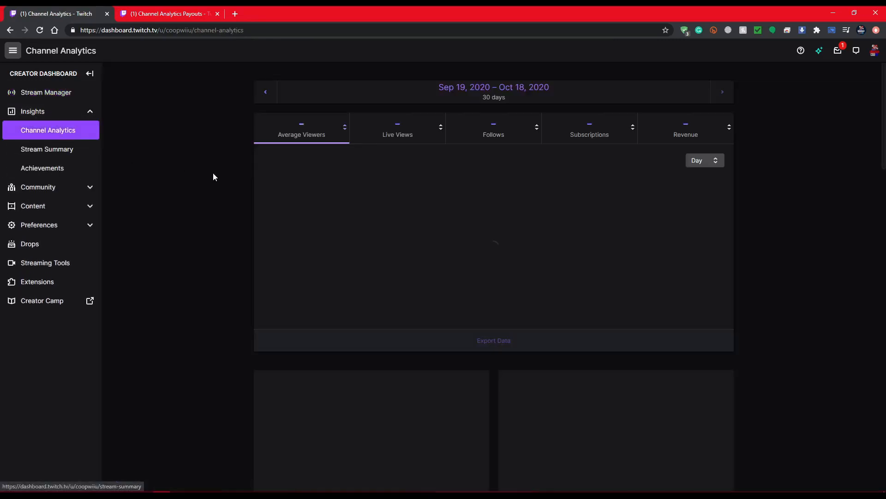
pyautogui.click(493, 87)
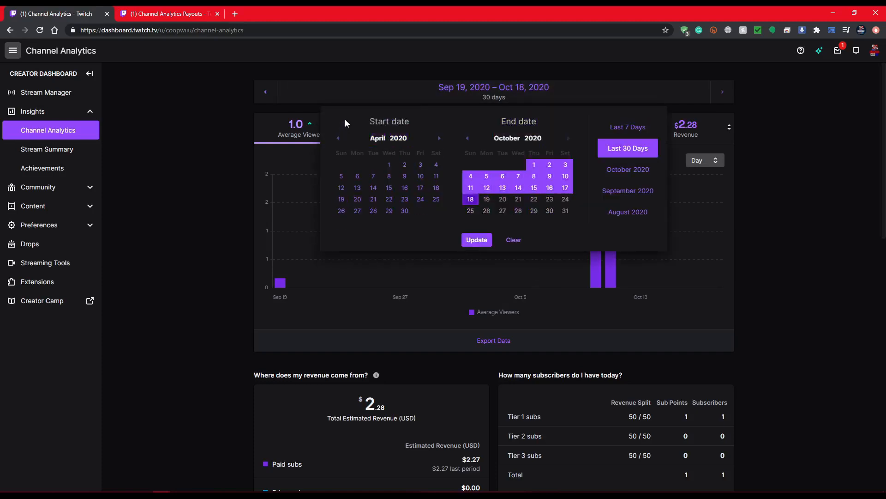
pyautogui.click(338, 138)
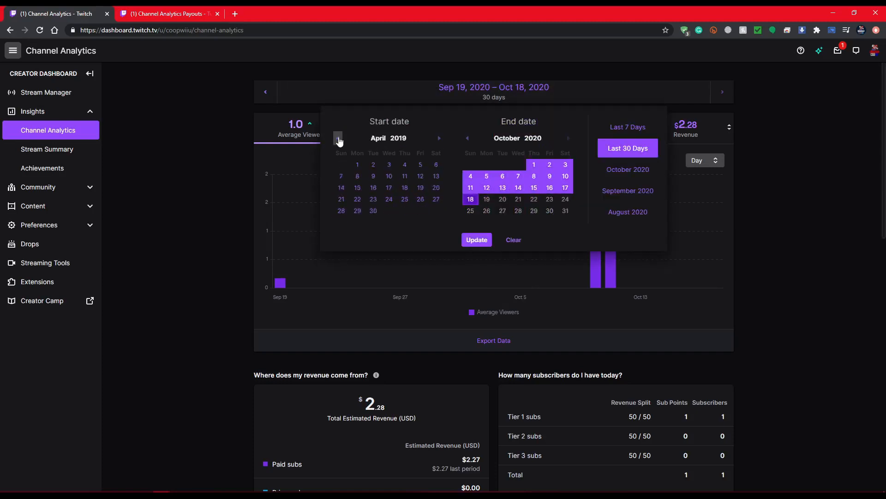
pyautogui.click(338, 138)
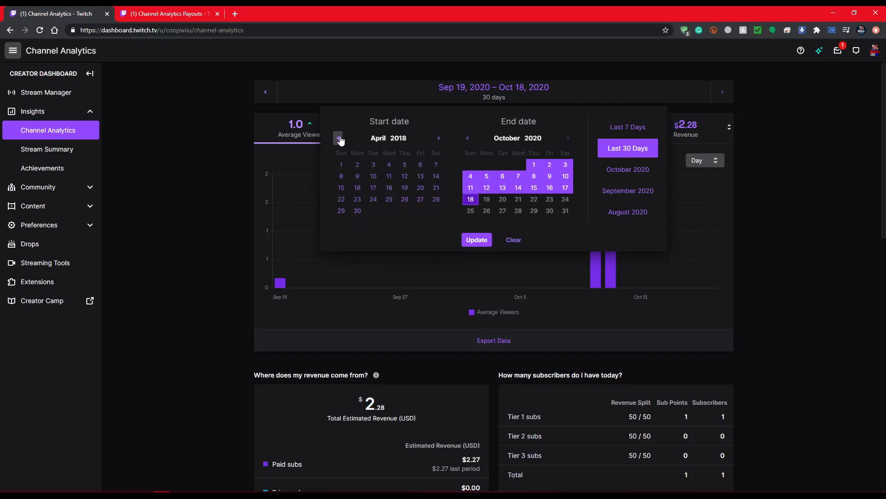
pyautogui.click(338, 138)
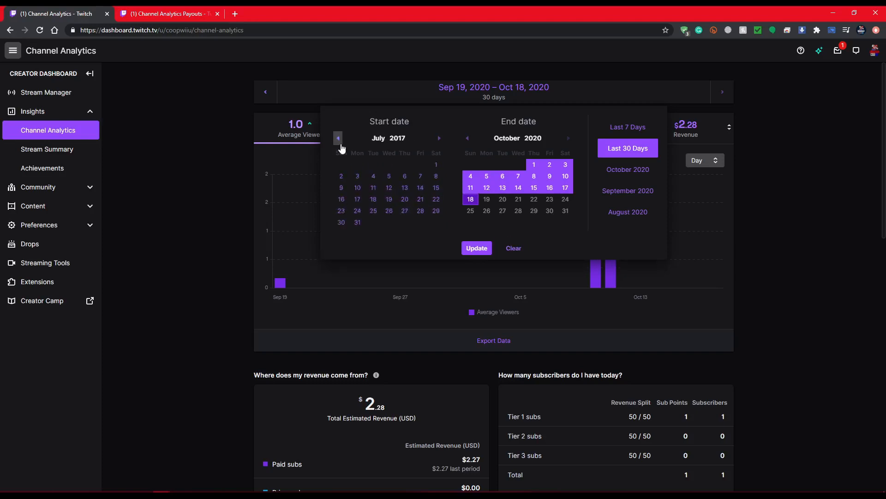
pyautogui.click(476, 247)
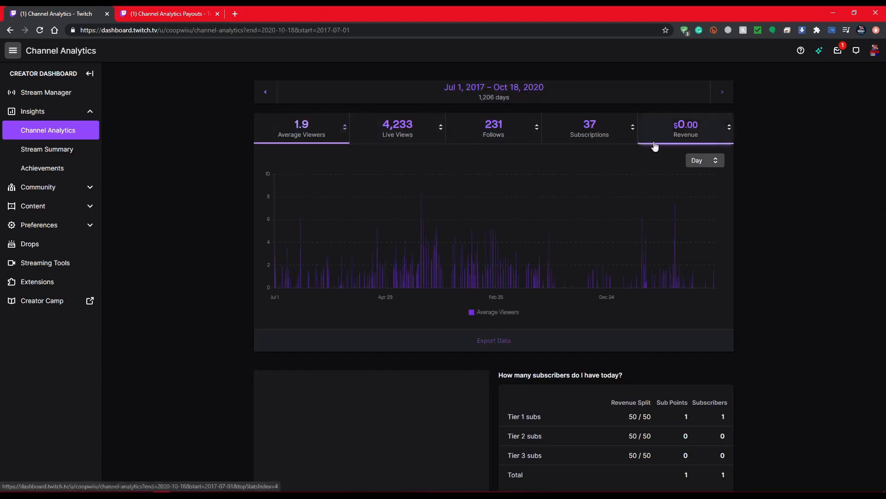
pyautogui.moveTo(686, 129)
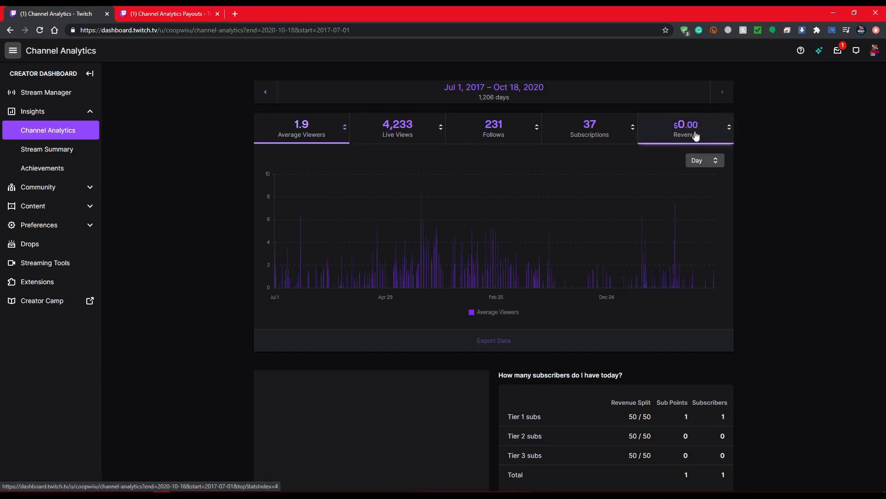
# Chart revenue by source for Jul 1, 2017 – Oct 18, 2020, toggling monthly then daily view.
pyautogui.click(685, 129)
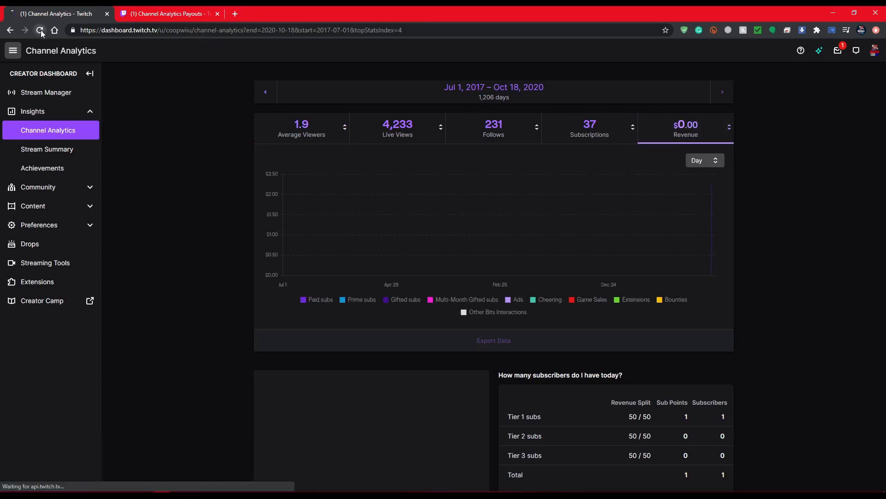
pyautogui.click(168, 13)
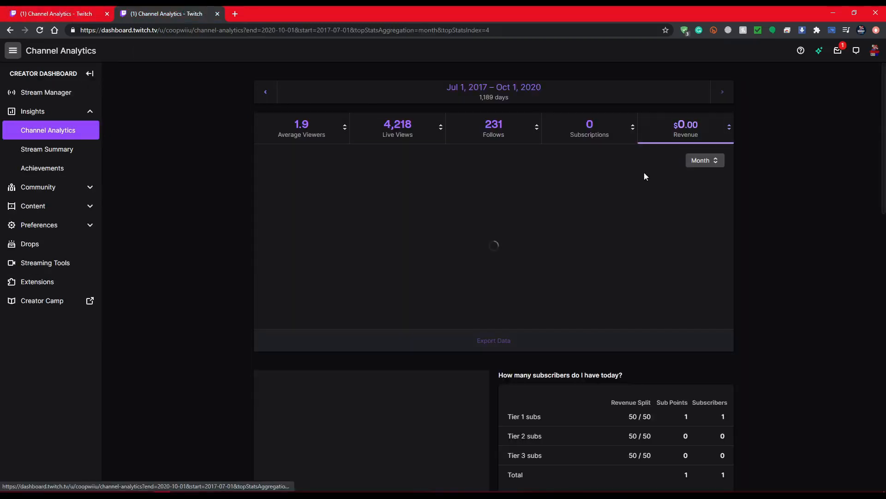
pyautogui.click(589, 129)
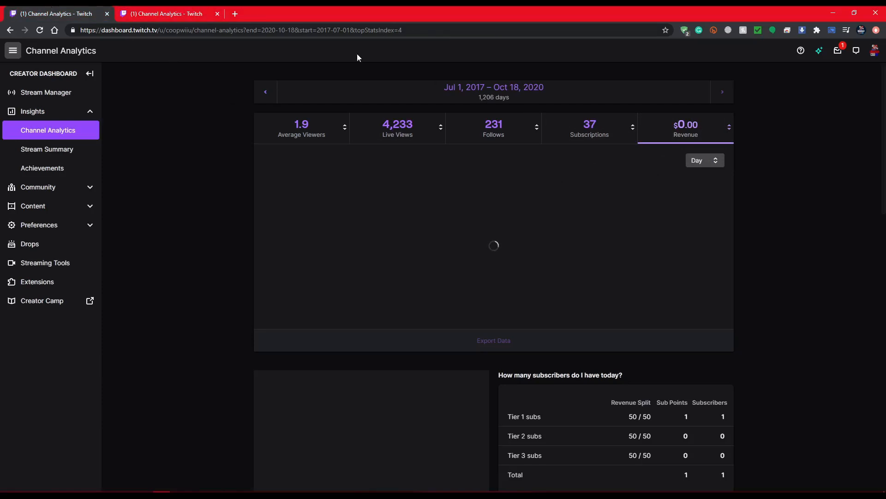
pyautogui.moveTo(502, 248)
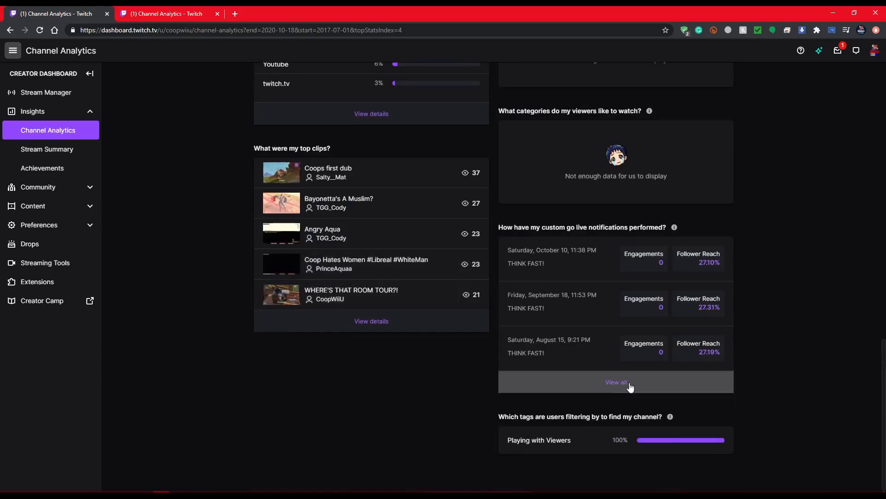
# Open View payout history under the revenue breakdown, showing the $32.64 balance.
pyautogui.scroll(-3)
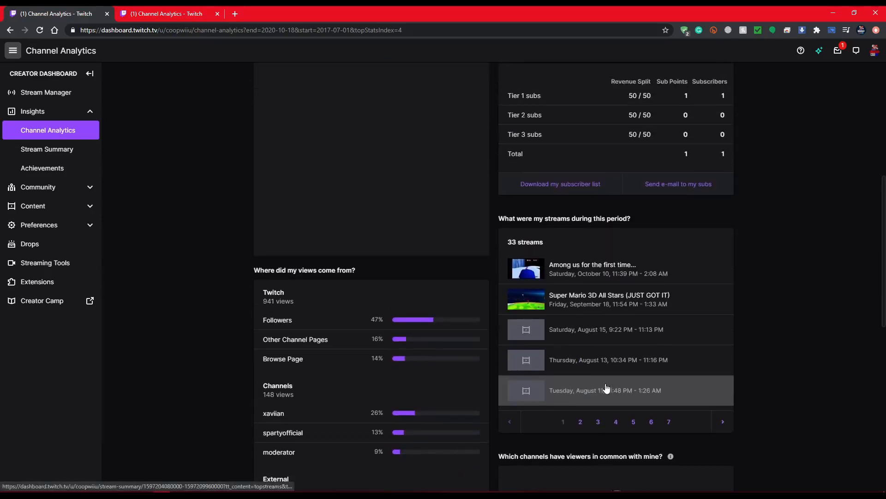
pyautogui.scroll(-3)
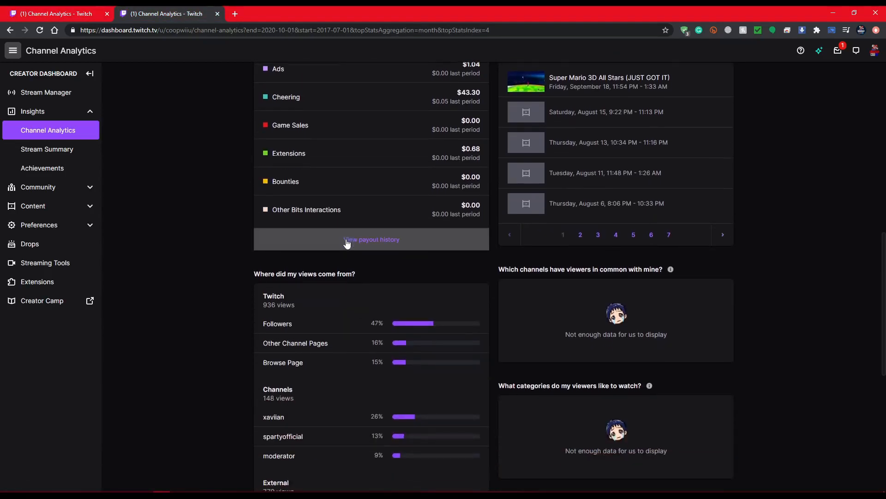
pyautogui.click(371, 239)
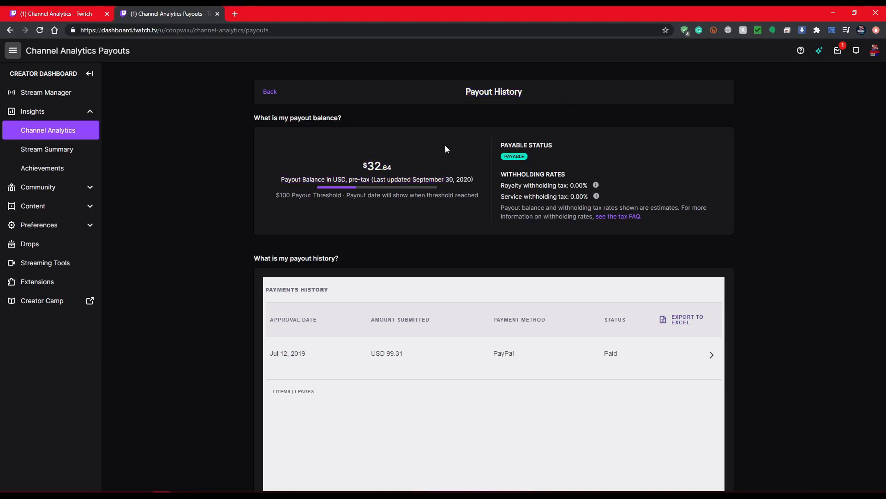
# Go back to Channel Analytics for Sep 19 – Oct 18, 2020 and reach the $2.28 revenue breakdown.
pyautogui.doubleClick(478, 92)
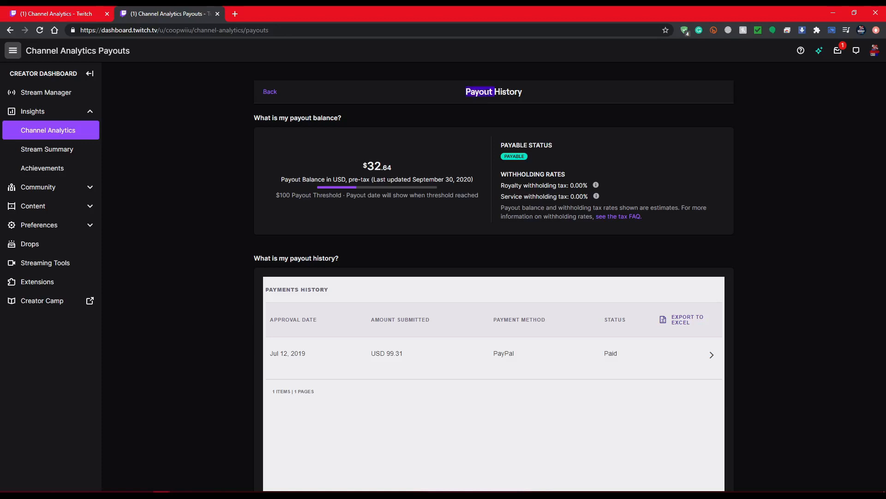
pyautogui.click(269, 91)
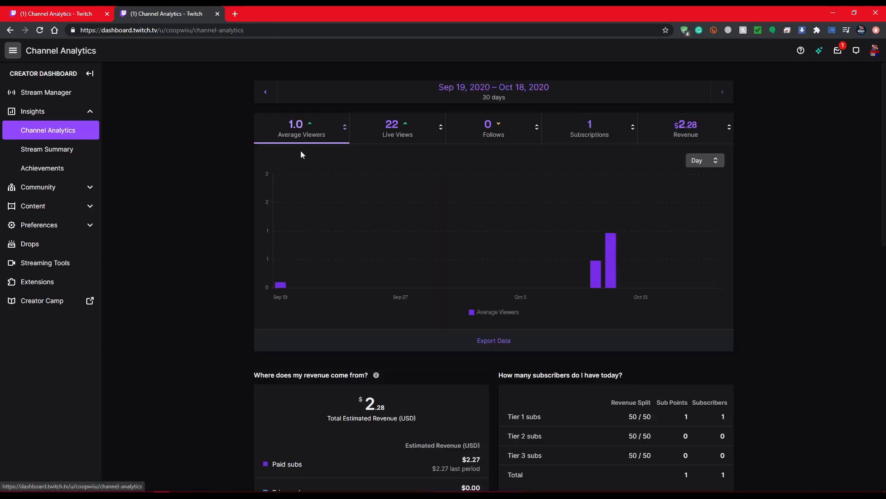
pyautogui.scroll(-3)
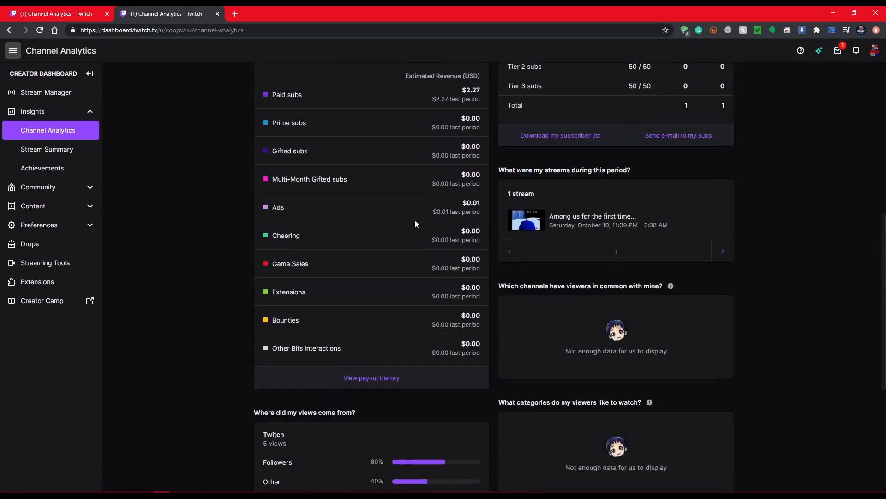
pyautogui.scroll(-3)
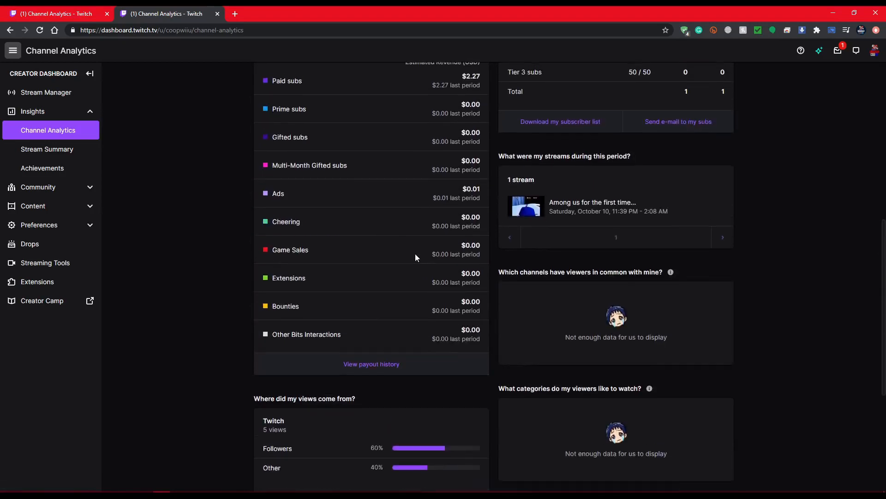
pyautogui.click(371, 364)
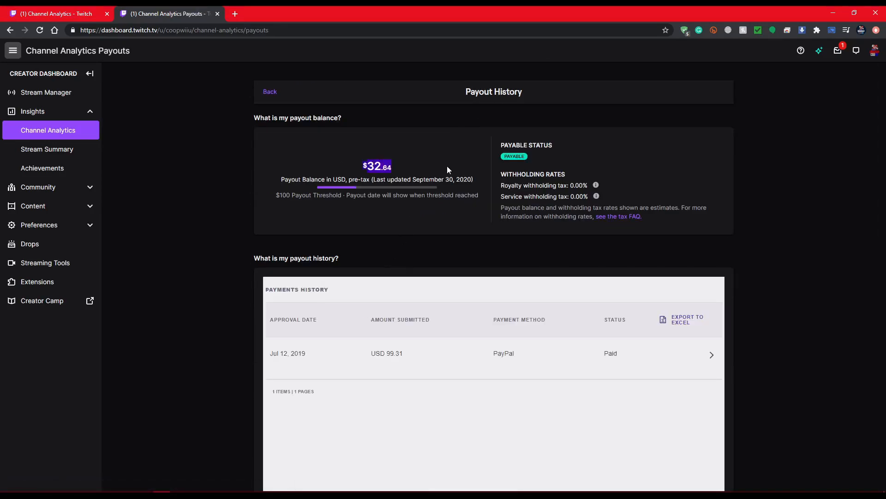
pyautogui.moveTo(474, 171)
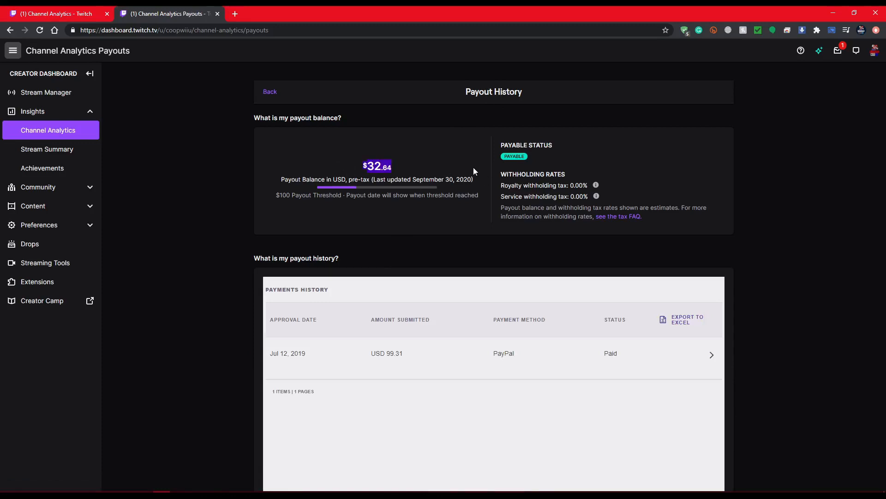
pyautogui.scroll(-3)
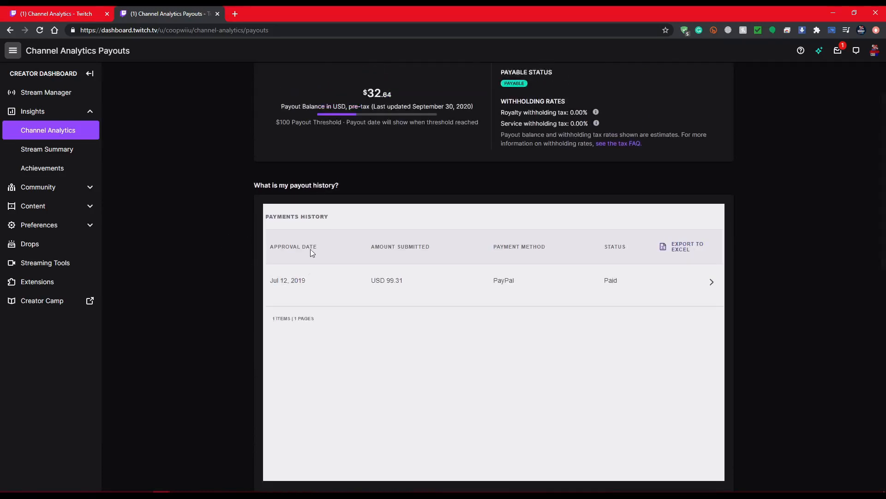
pyautogui.scroll(-3)
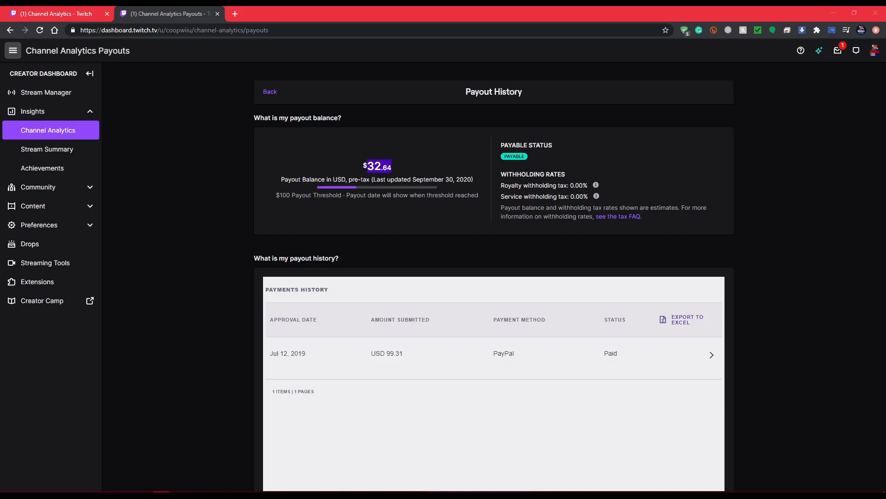
pyautogui.scroll(-3)
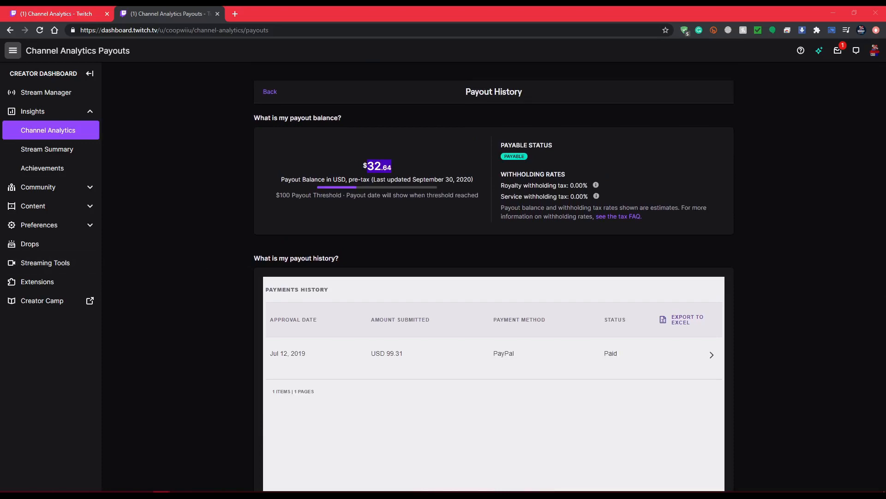
pyautogui.moveTo(127, 269)
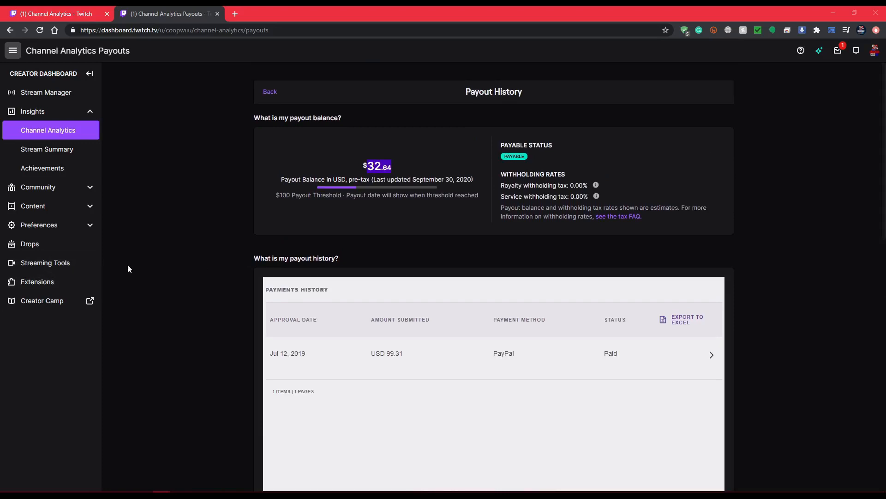
pyautogui.moveTo(459, 166)
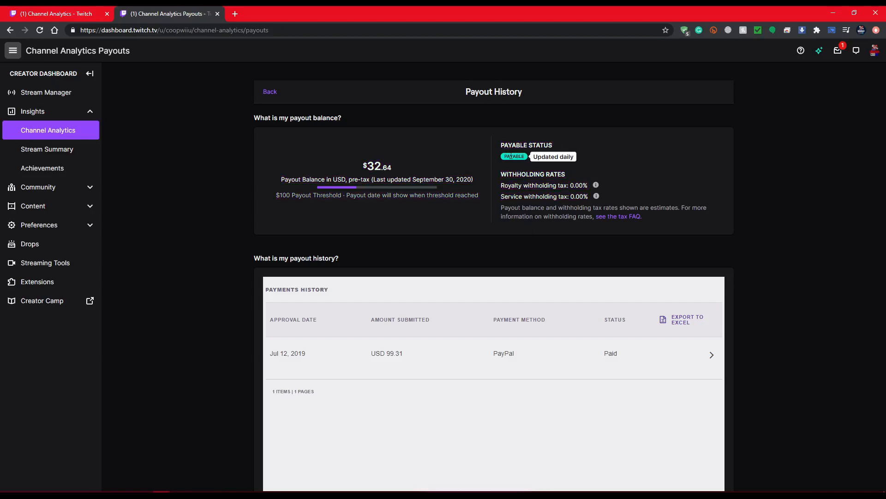
pyautogui.moveTo(603, 170)
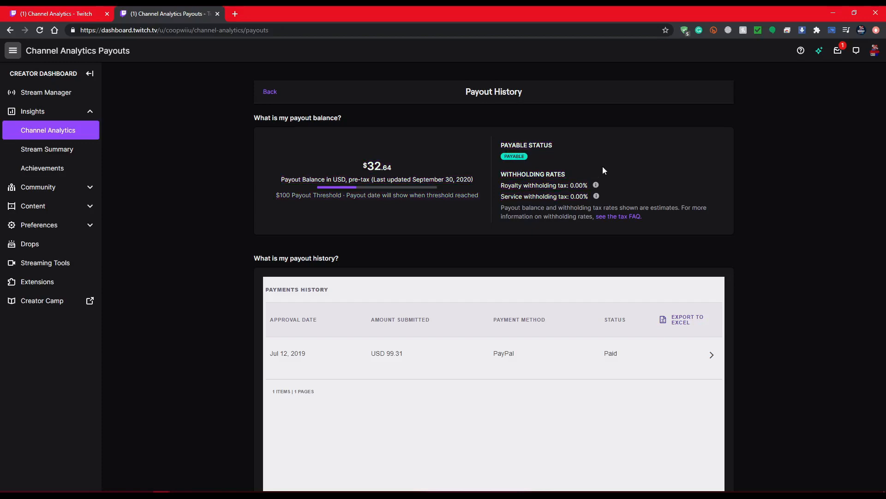
pyautogui.scroll(-3)
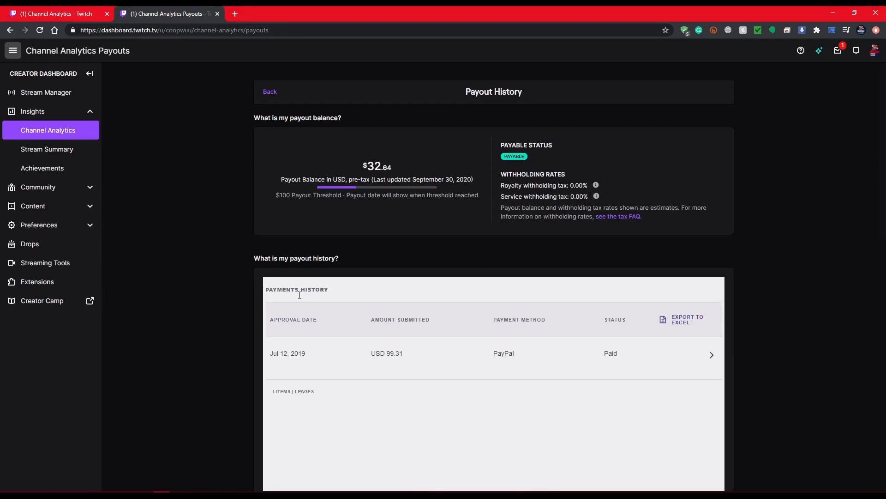
pyautogui.moveTo(514, 156)
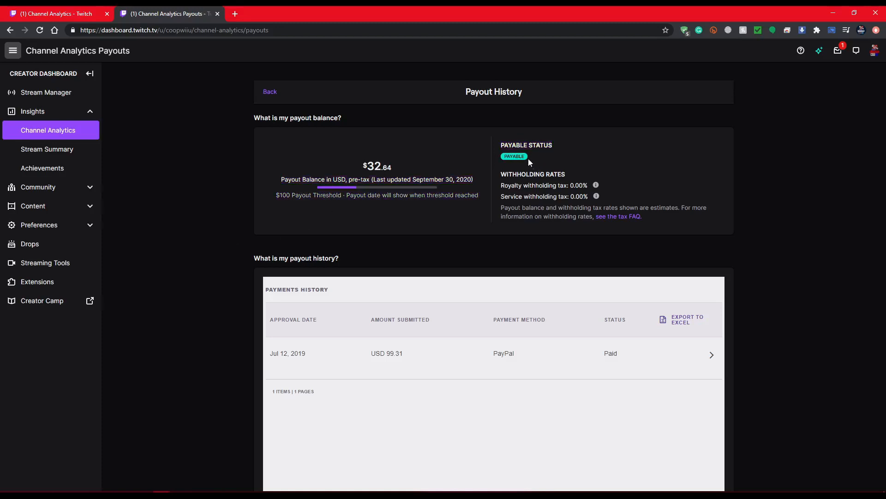
pyautogui.moveTo(514, 156)
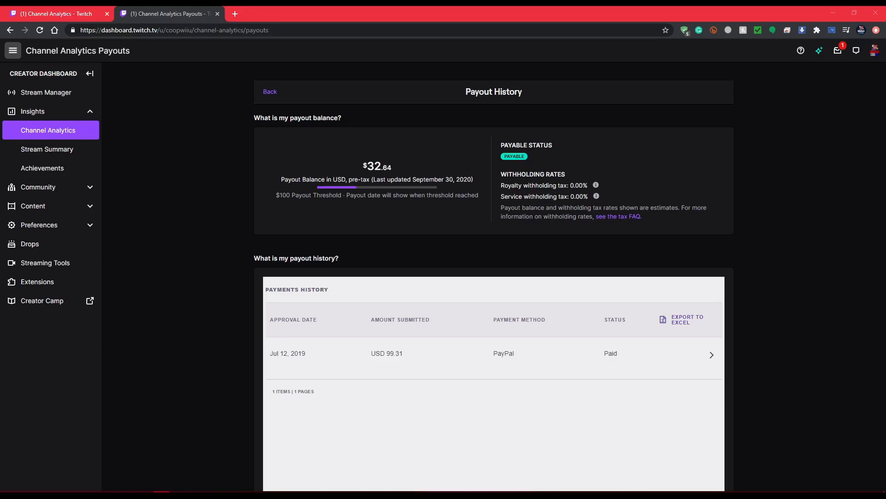
pyautogui.moveTo(515, 115)
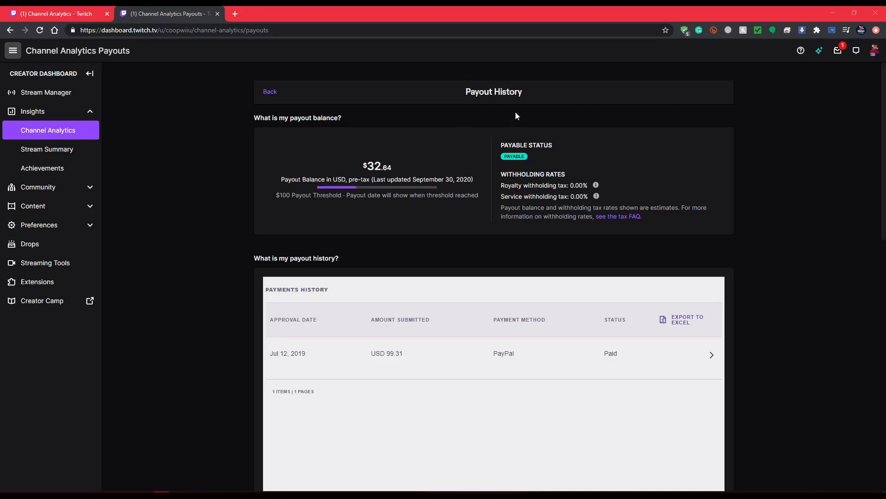
pyautogui.moveTo(178, 175)
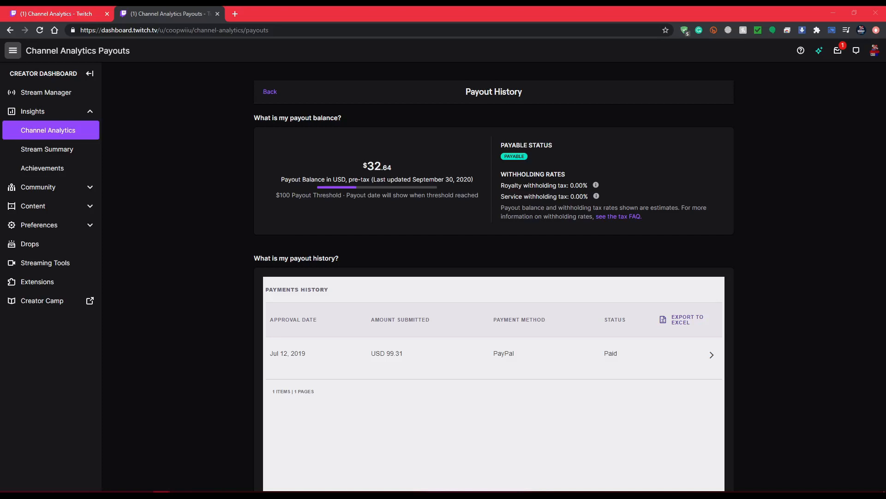
pyautogui.moveTo(230, 354)
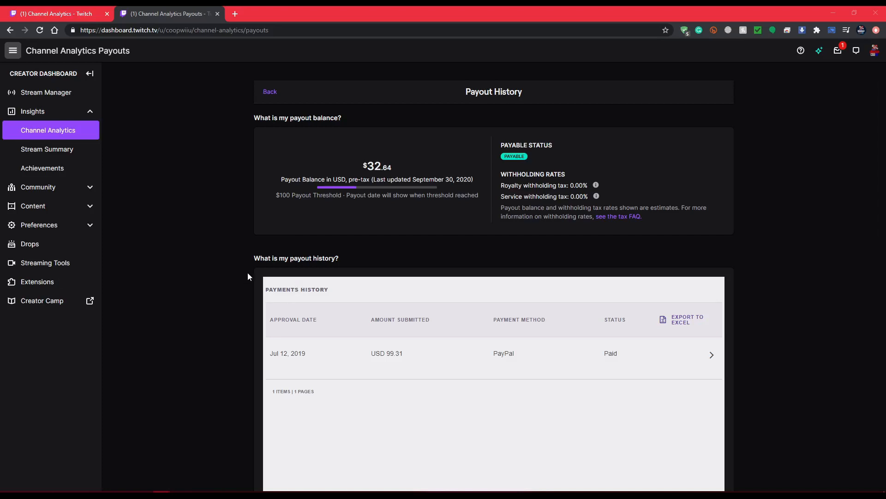
pyautogui.moveTo(219, 271)
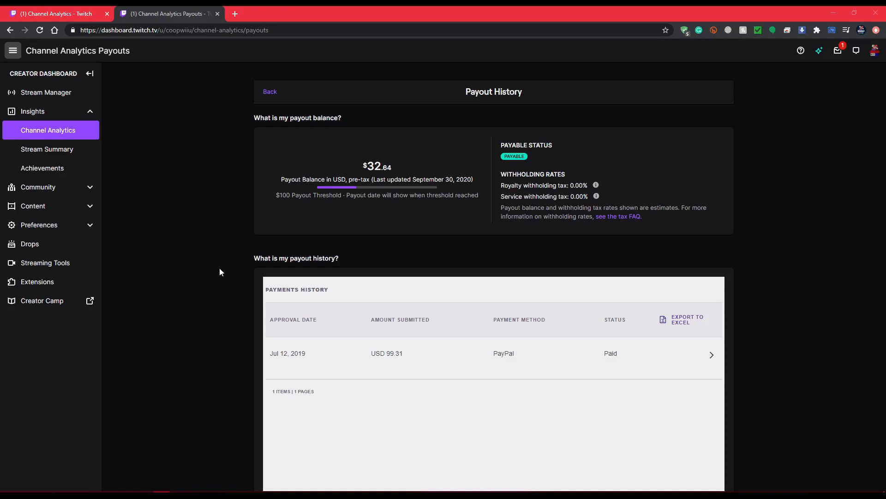
pyautogui.moveTo(246, 228)
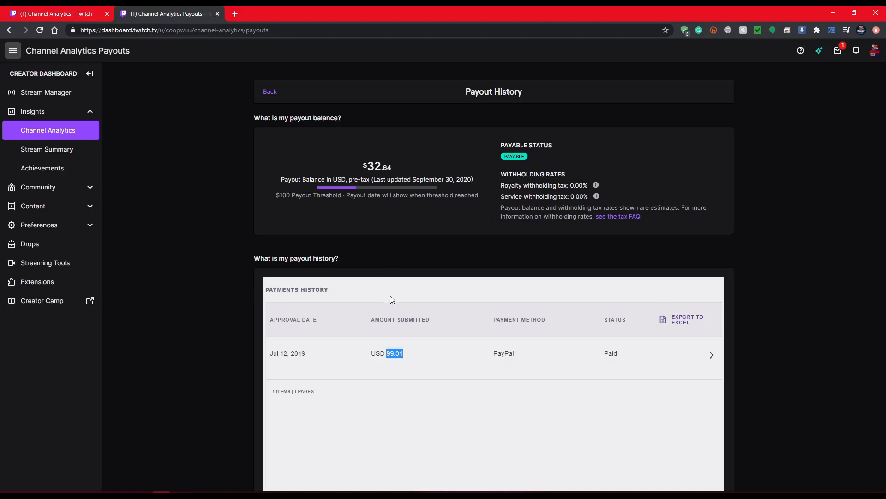
pyautogui.moveTo(276, 193)
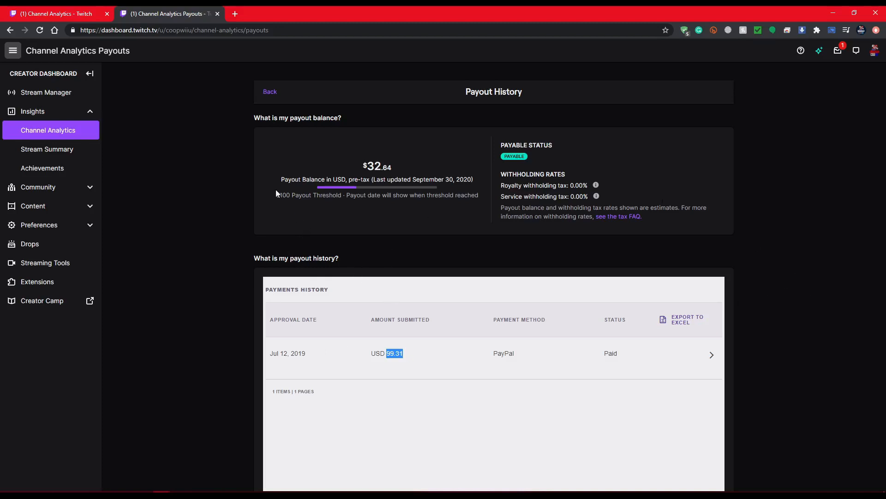
pyautogui.moveTo(155, 255)
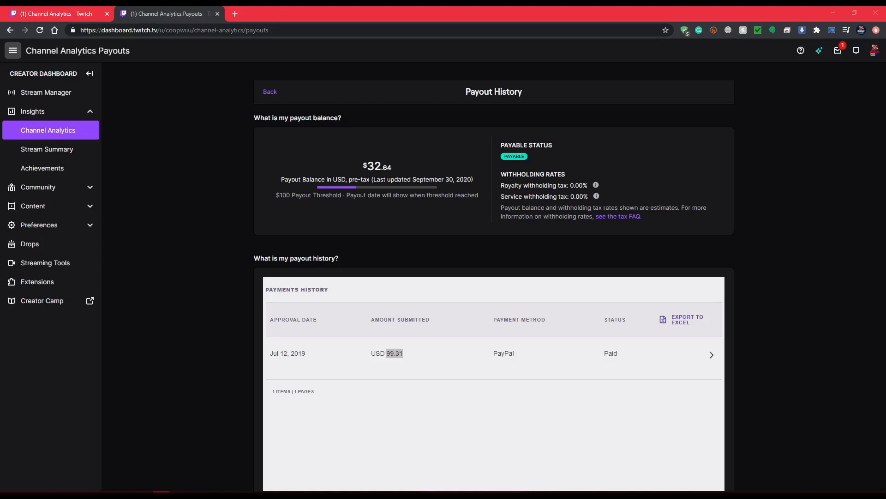
pyautogui.click(270, 91)
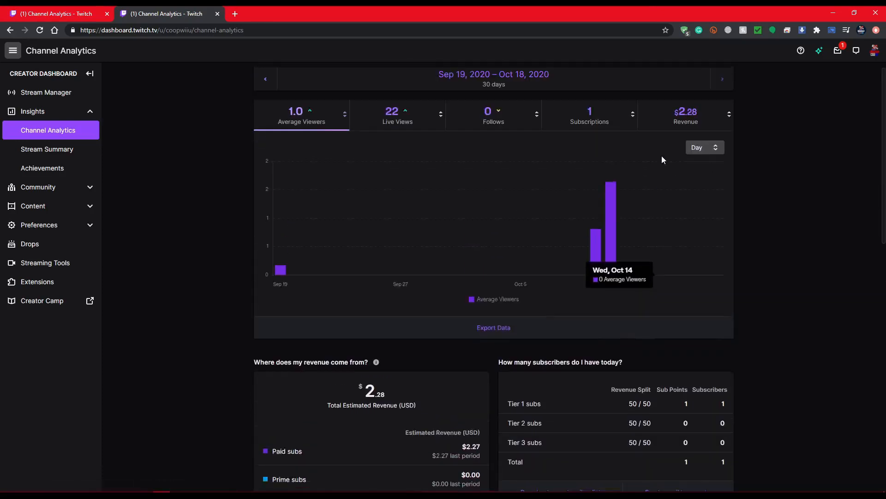
# Scroll down the Channel Analytics overview before returning to Payout History.
pyautogui.scroll(-3)
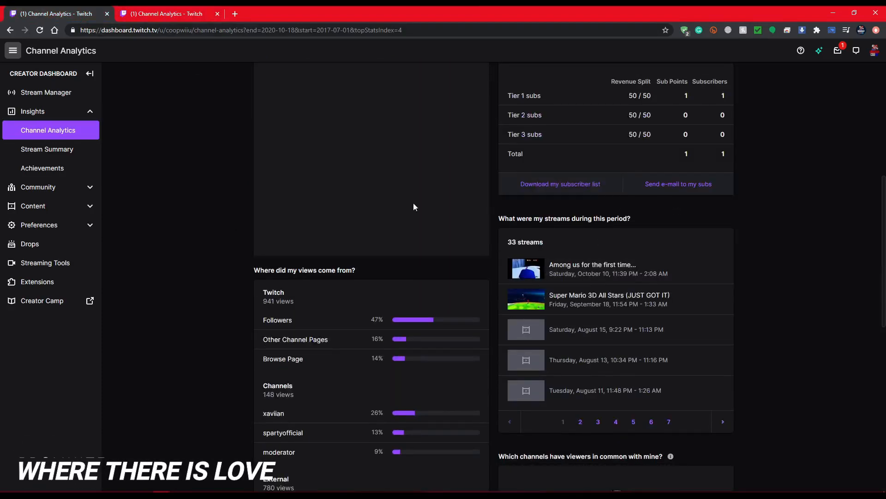
pyautogui.scroll(-3)
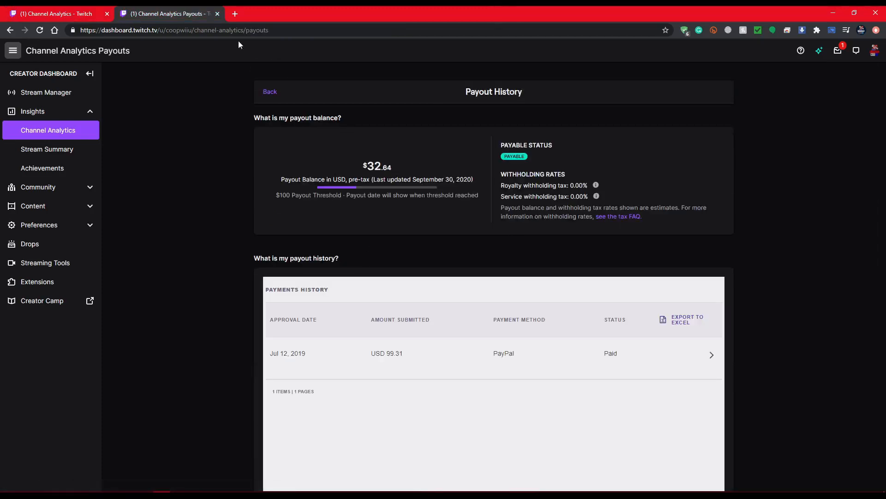
pyautogui.moveTo(270, 92)
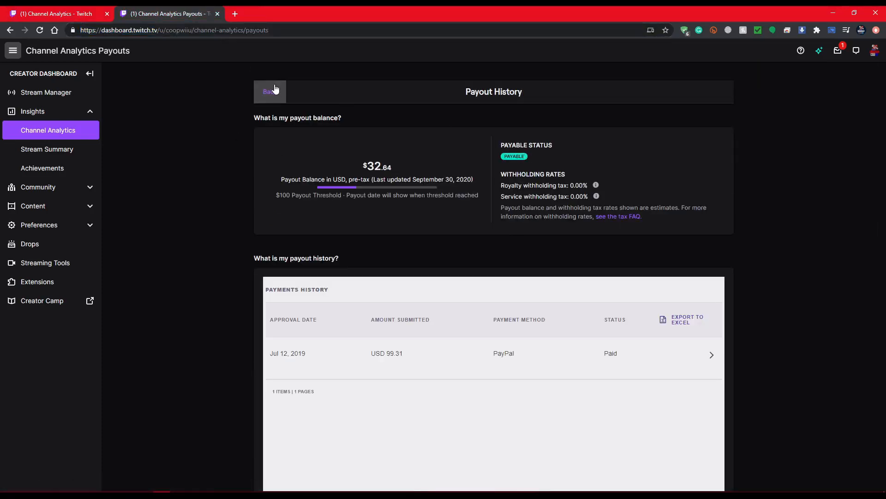
pyautogui.moveTo(146, 112)
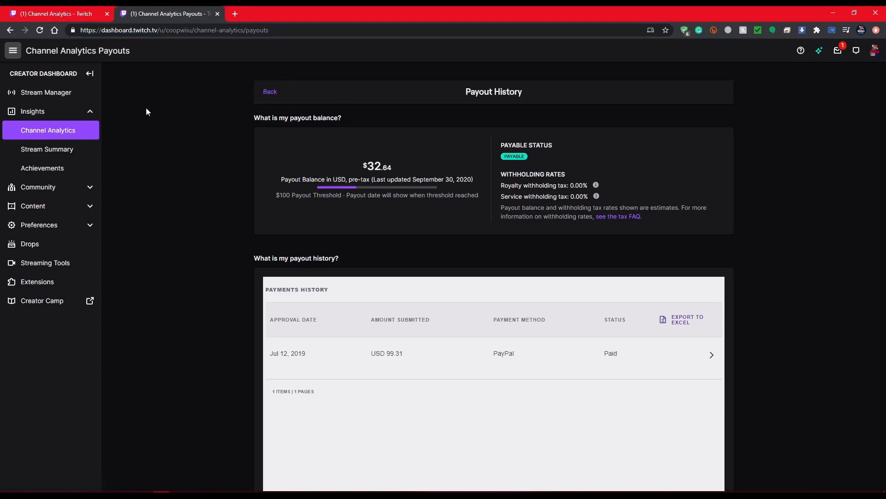
pyautogui.moveTo(218, 111)
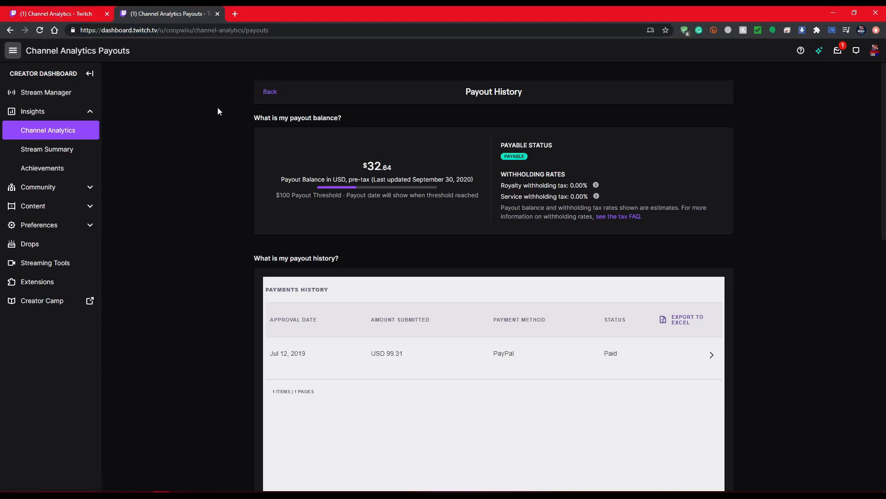
pyautogui.moveTo(117, 163)
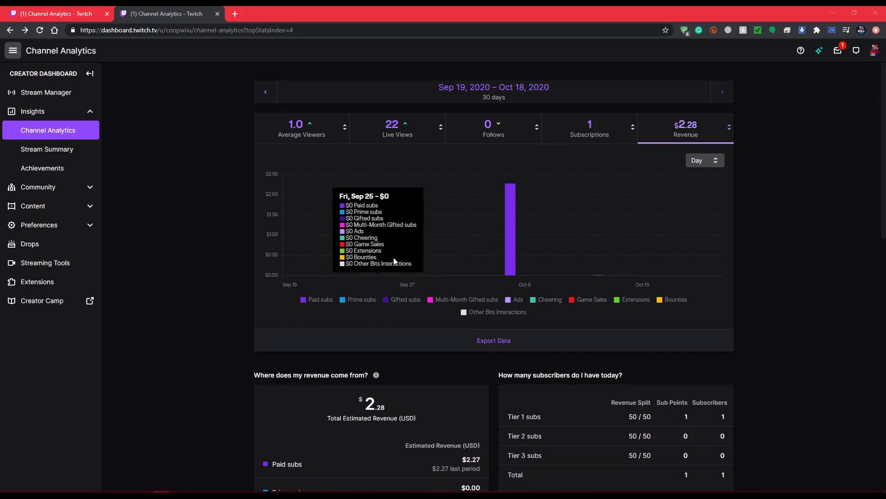
pyautogui.moveTo(826, 231)
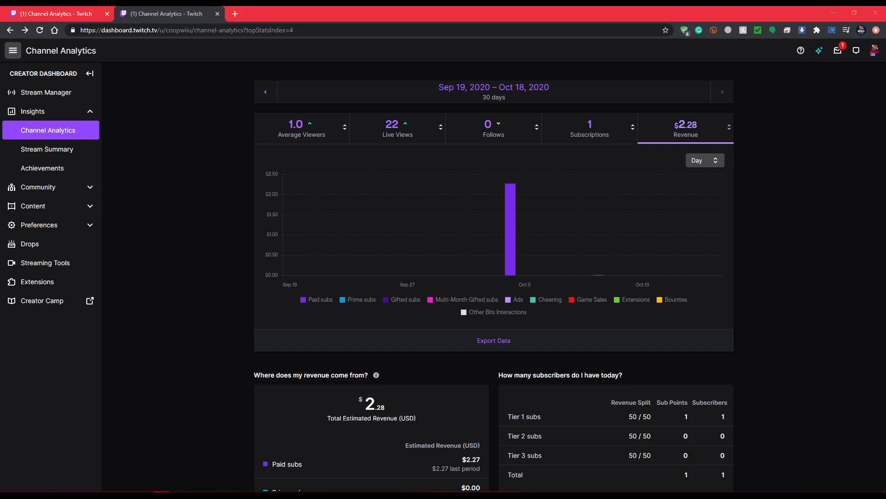
pyautogui.moveTo(510, 227)
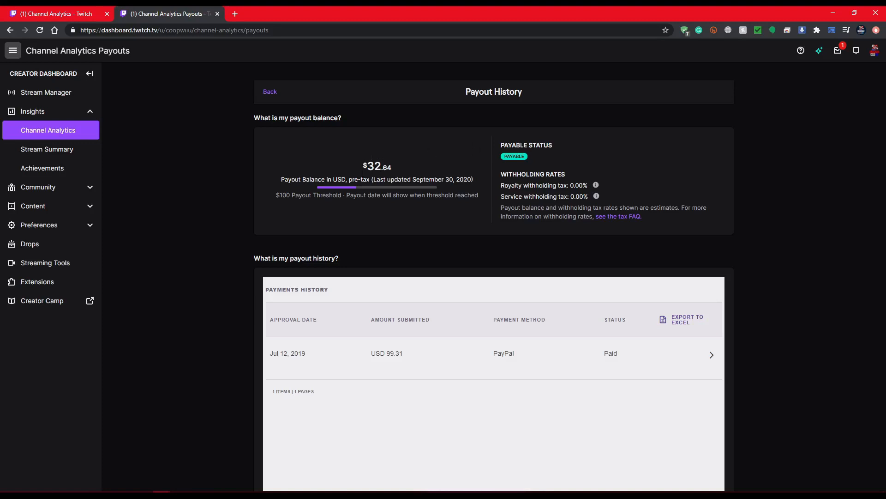
pyautogui.moveTo(693, 175)
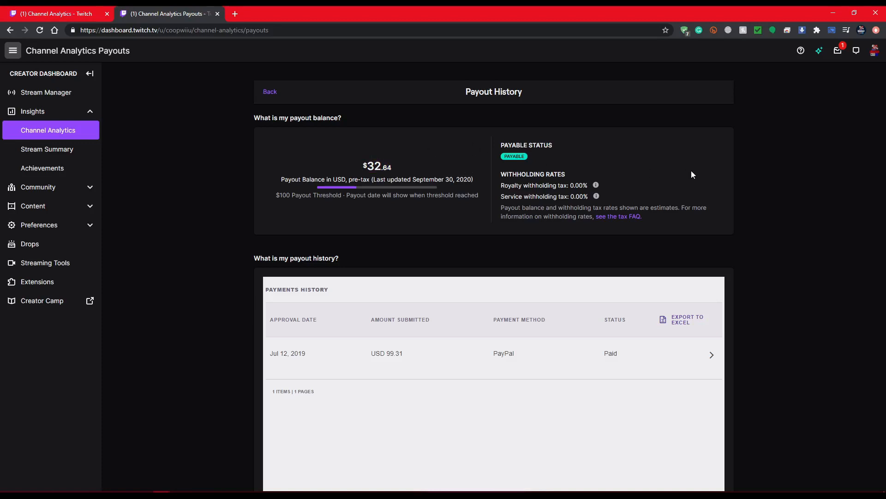
pyautogui.moveTo(705, 195)
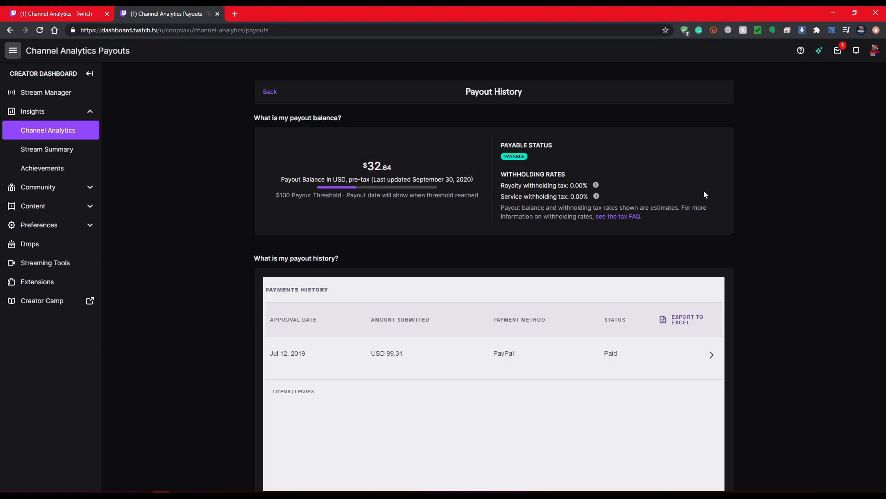
pyautogui.moveTo(569, 166)
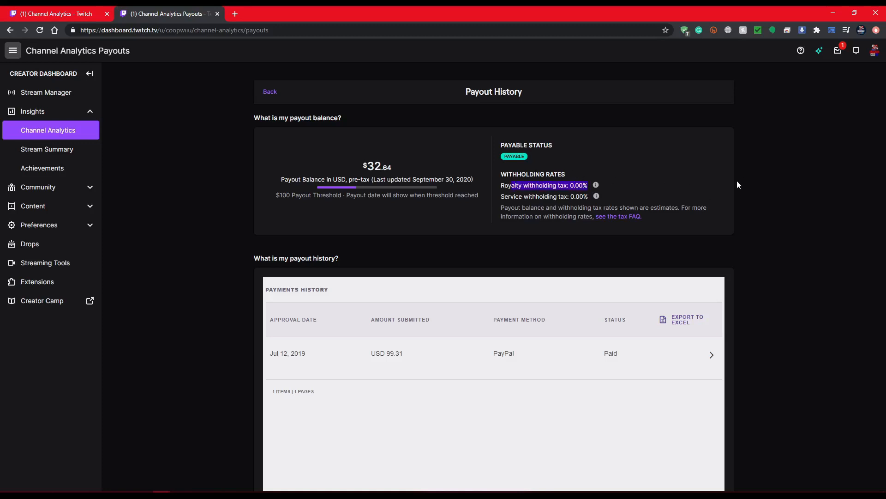
# Scroll Payout History down to the $2.49 Prime revenue statement and monthly watch/broadcast statistics.
pyautogui.scroll(-3)
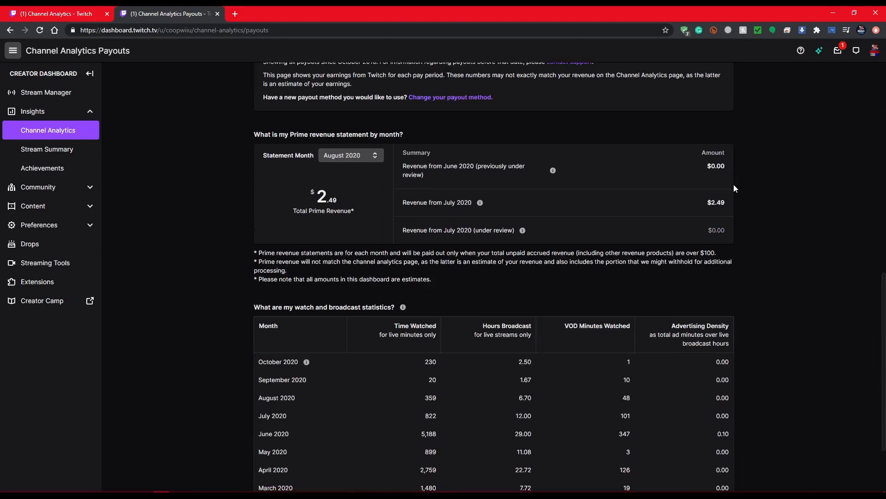
pyautogui.scroll(-3)
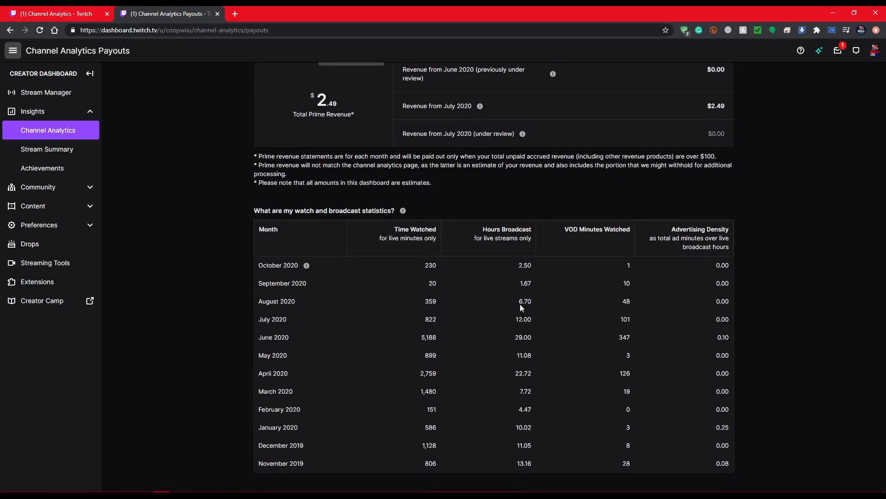
pyautogui.moveTo(763, 428)
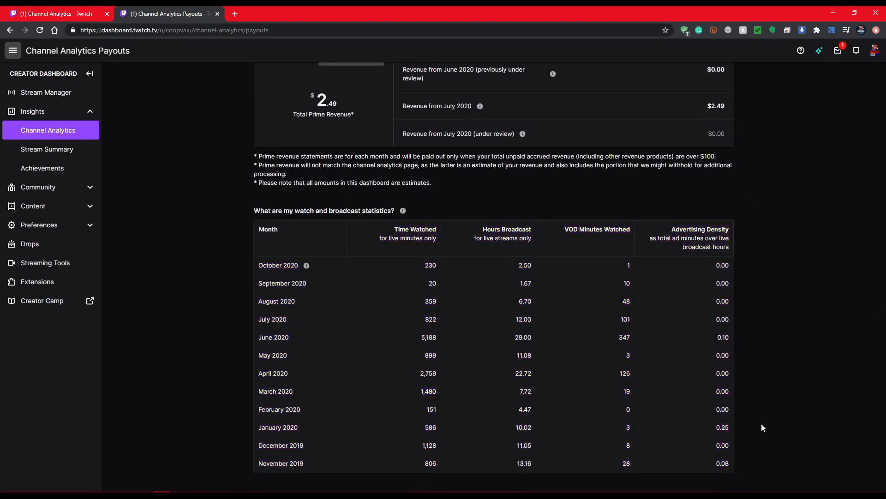